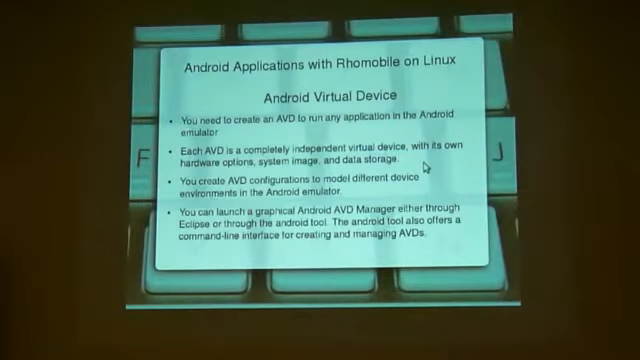
mouse_move(430, 237)
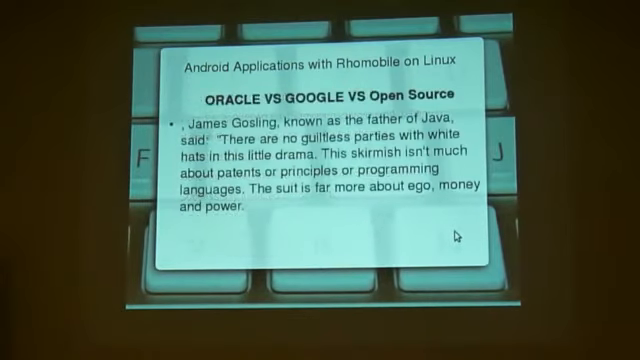
Step: End the Android Virtual Devices and Oracle vs Google slideshow
key(Escape)
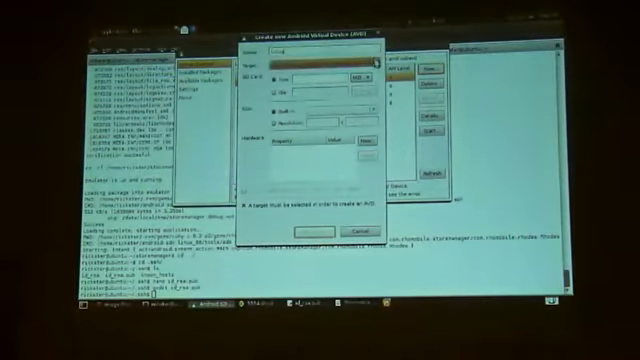
Step: Set the new AVD's target to Android 2.2 (API Level 8)
click(320, 77)
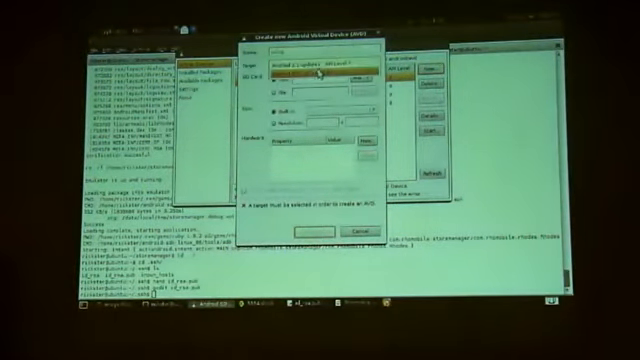
click(310, 72)
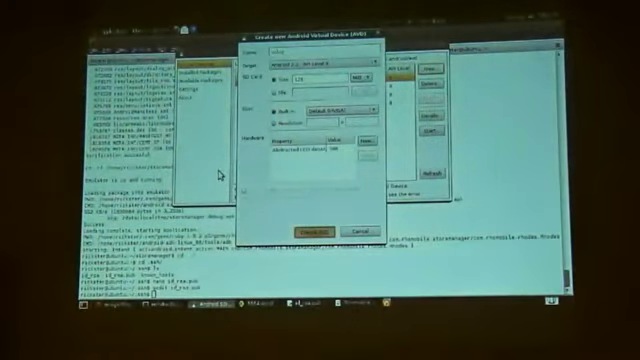
Step: Create the Android 2.2 AVD and dismiss the confirmation dialog
click(311, 230)
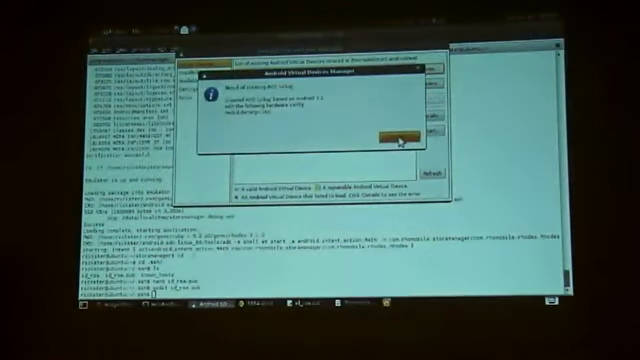
click(388, 137)
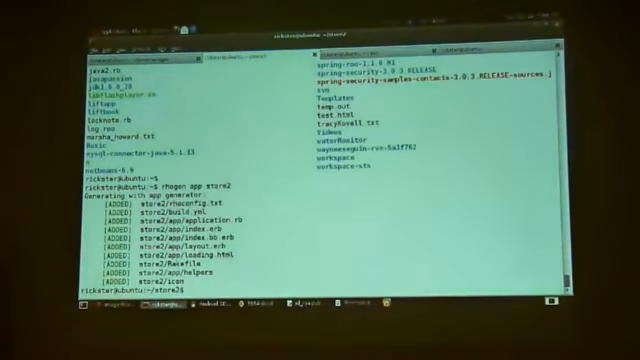
Step: Change into the app directory and open another terminal tab for the build
text(cd)
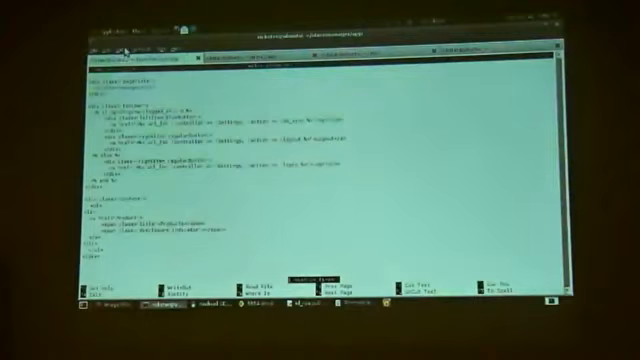
click(110, 52)
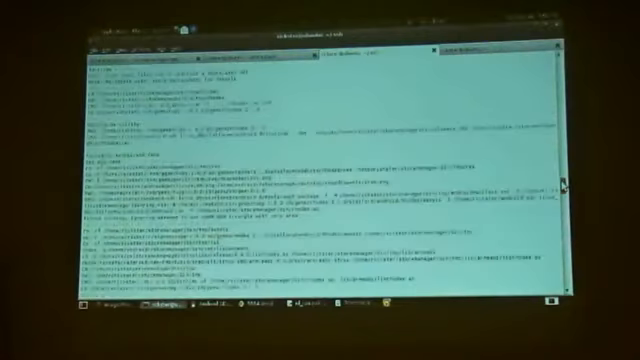
scroll(down, 3)
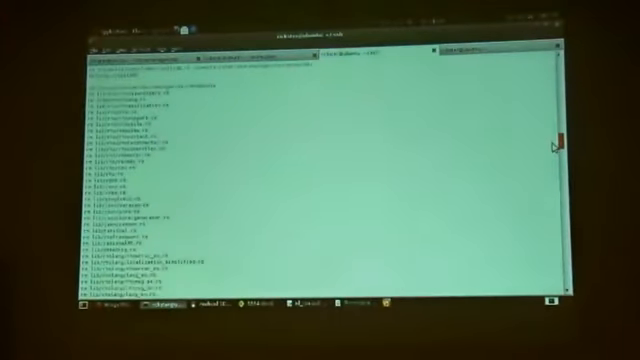
scroll(down, 3)
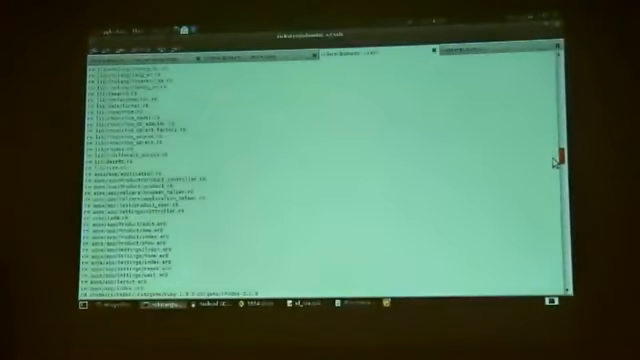